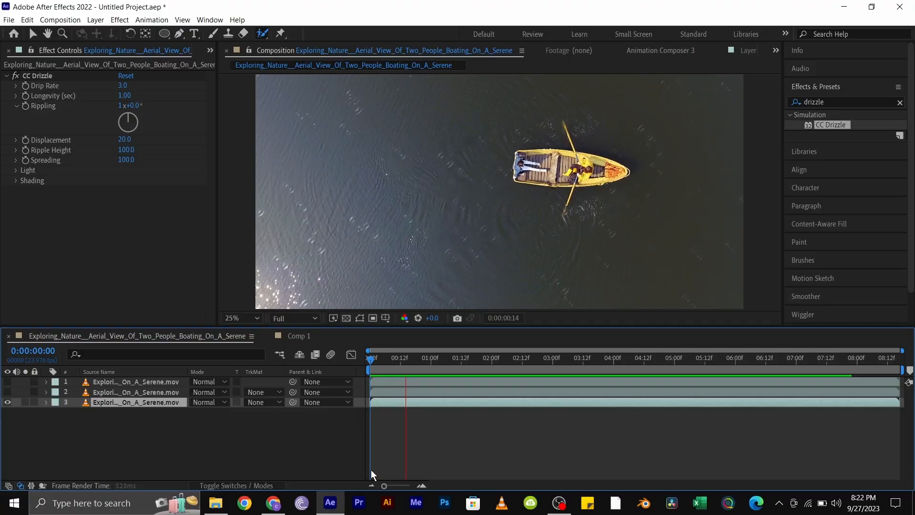
Select the middle boat video layer as the one to receive the oval mask.
{"action": "left_click", "coordinate": [526, 357]}
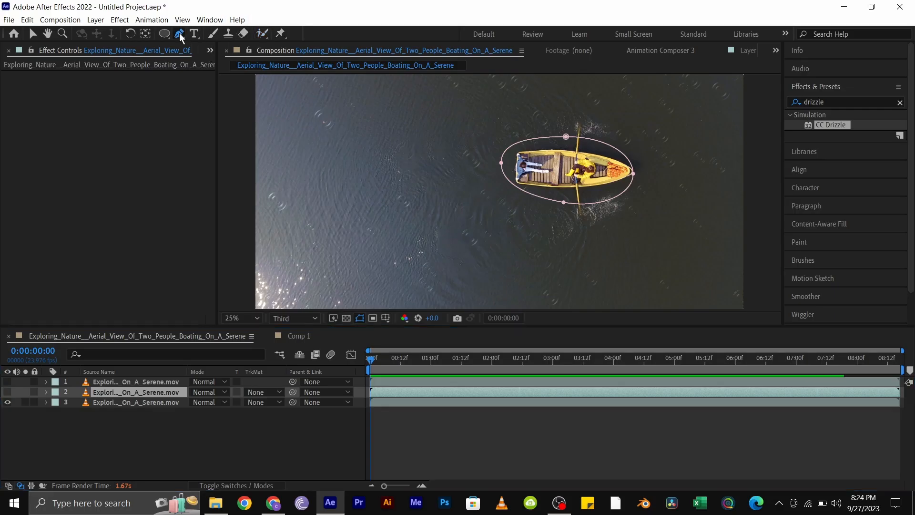
Switch to the Pen tool so the oval mask's vertices can be edited directly.
{"action": "left_click", "coordinate": [178, 32]}
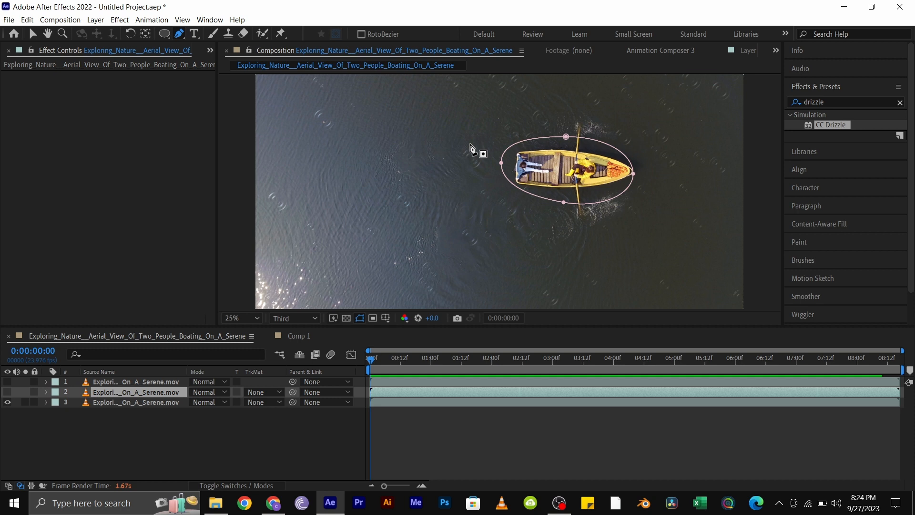
Reveal Mask 1 on the layer and select its Mask Path for tracking.
{"action": "left_click", "coordinate": [46, 392]}
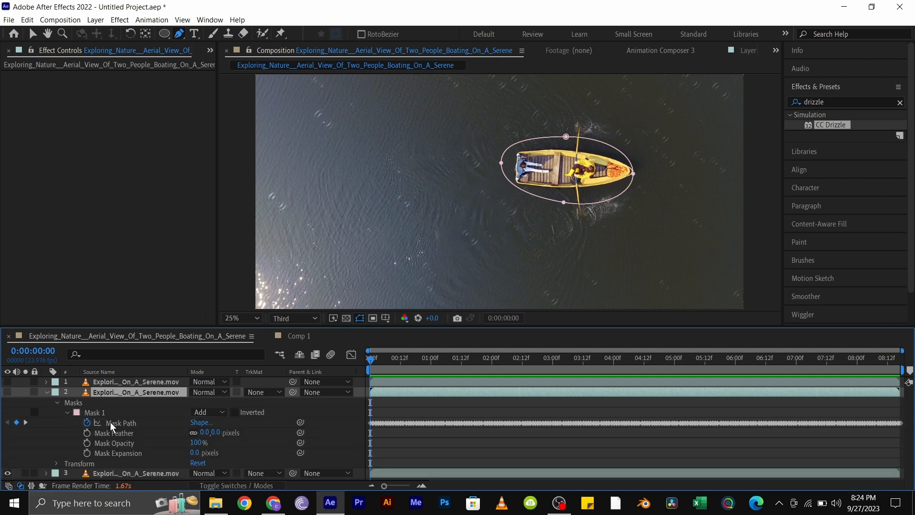
{"action": "left_click", "coordinate": [210, 20]}
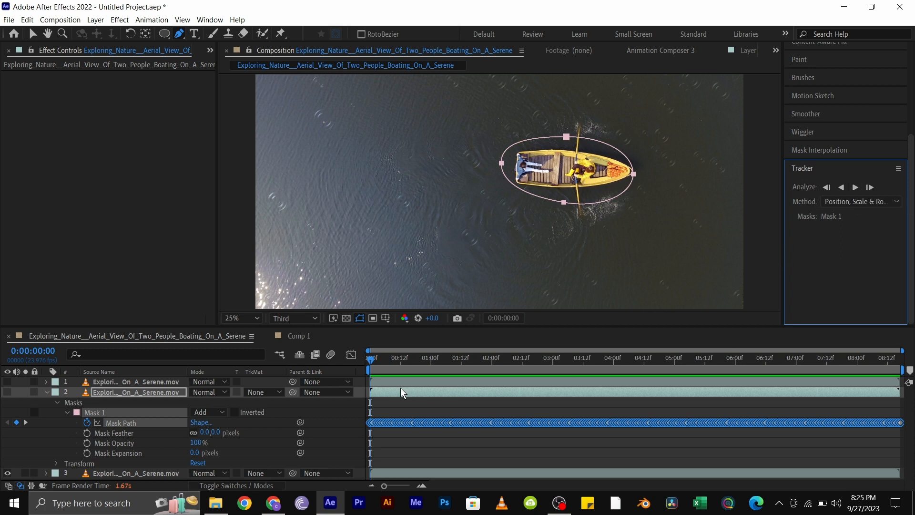
{"action": "left_click", "coordinate": [459, 358]}
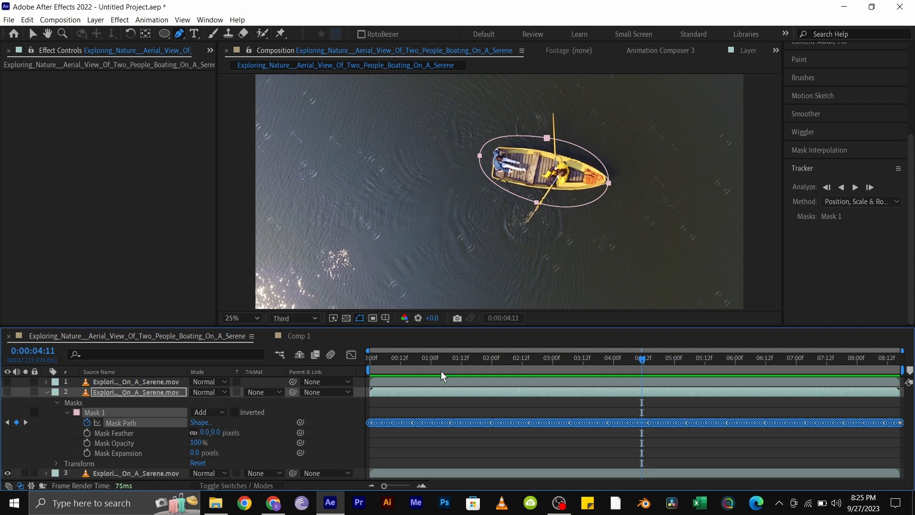
{"action": "left_click", "coordinate": [46, 392]}
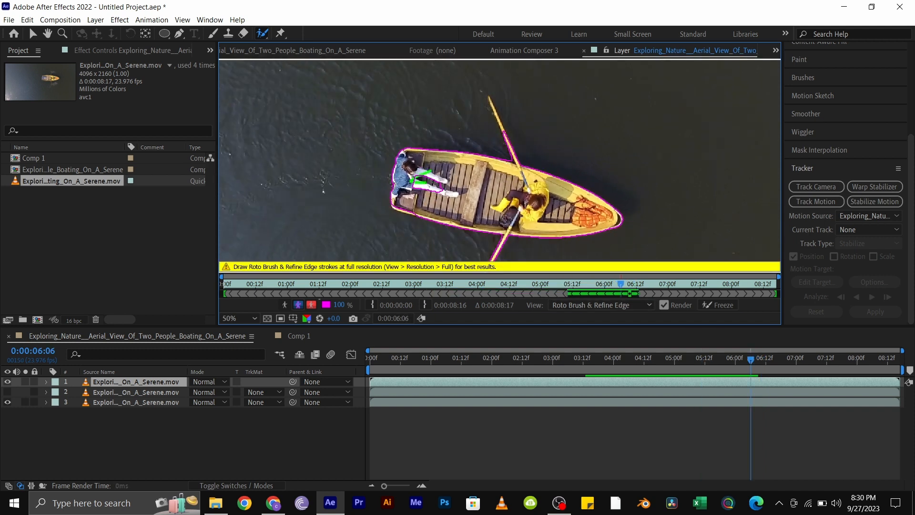
Paint a Roto Brush stroke over the boat's hull in the Layer panel.
{"action": "left_click", "coordinate": [719, 305]}
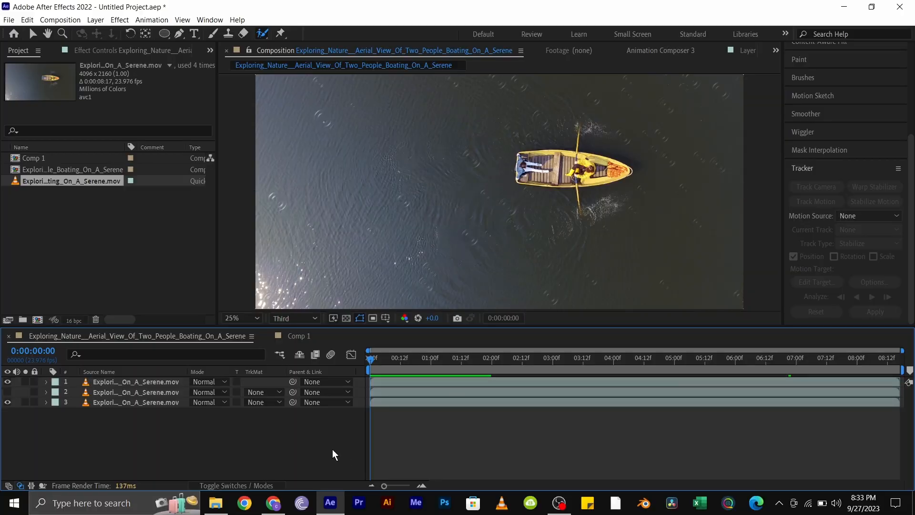
Deselect all layers in the composition before previewing the rippling water.
{"action": "left_click", "coordinate": [411, 357]}
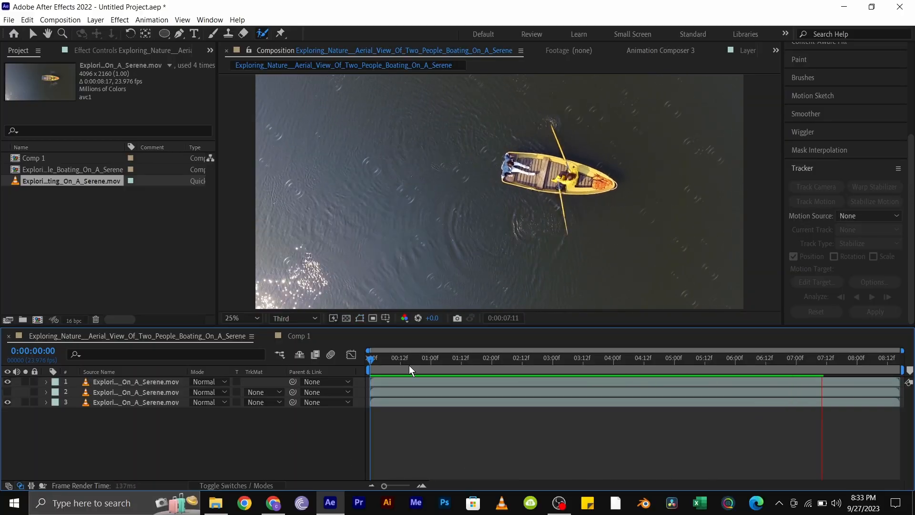